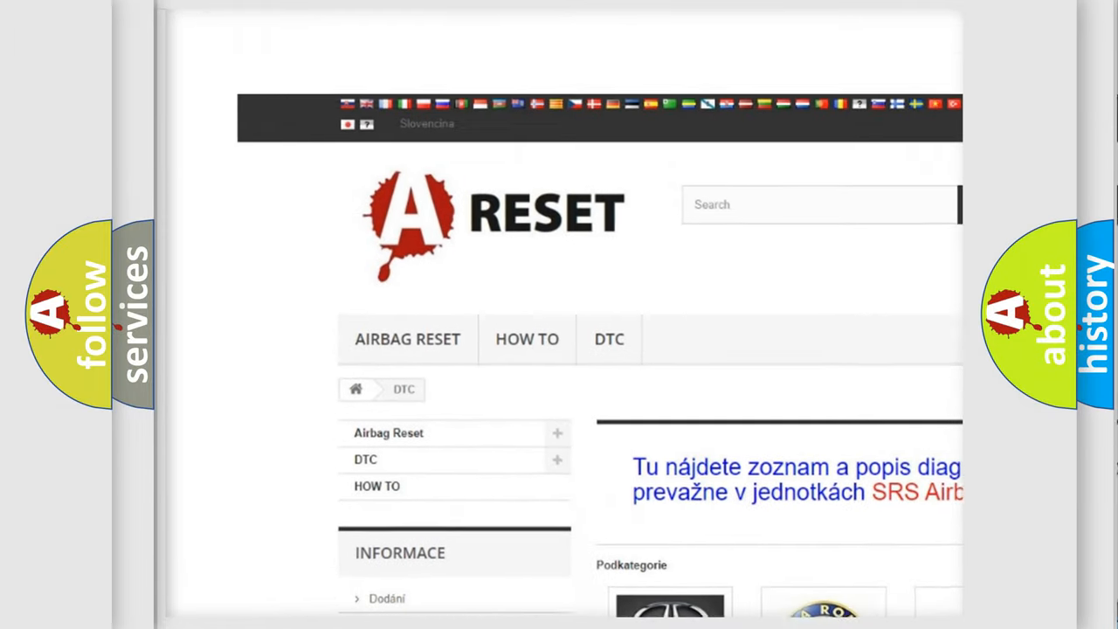
- Open the JEEP DTC tile from the scrolled brand grid to show Jeep's code subcategories
{"action": "scroll", "scroll_direction": "down", "scroll_amount": 3}
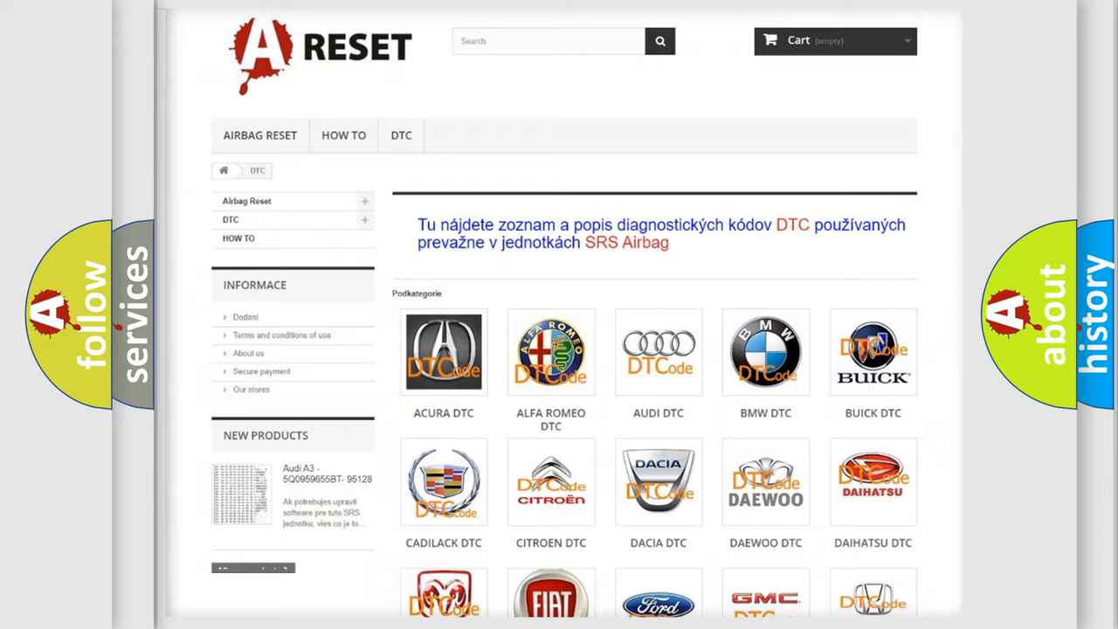
{"action": "scroll", "scroll_direction": "down", "scroll_amount": 3}
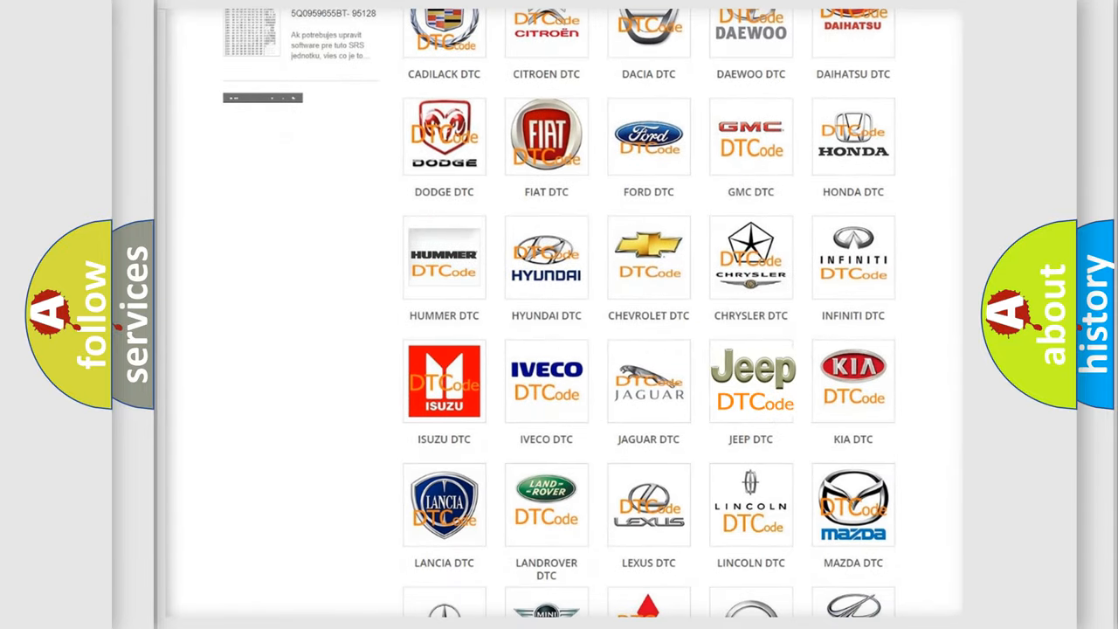
{"action": "left_click", "coordinate": [751, 381]}
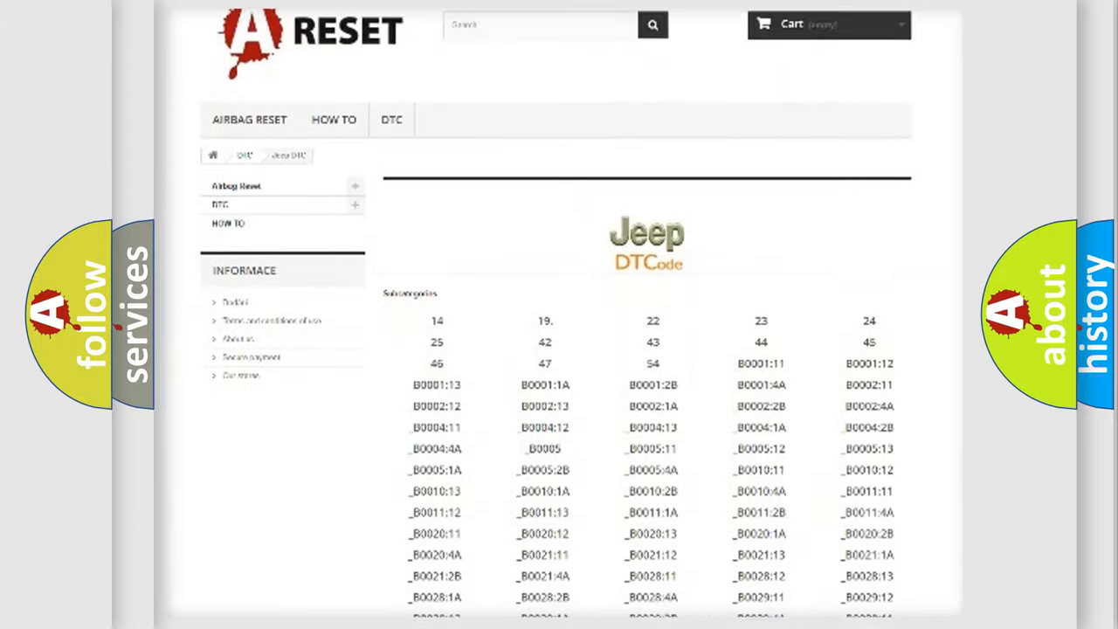
{"action": "scroll", "scroll_direction": "down", "scroll_amount": 3}
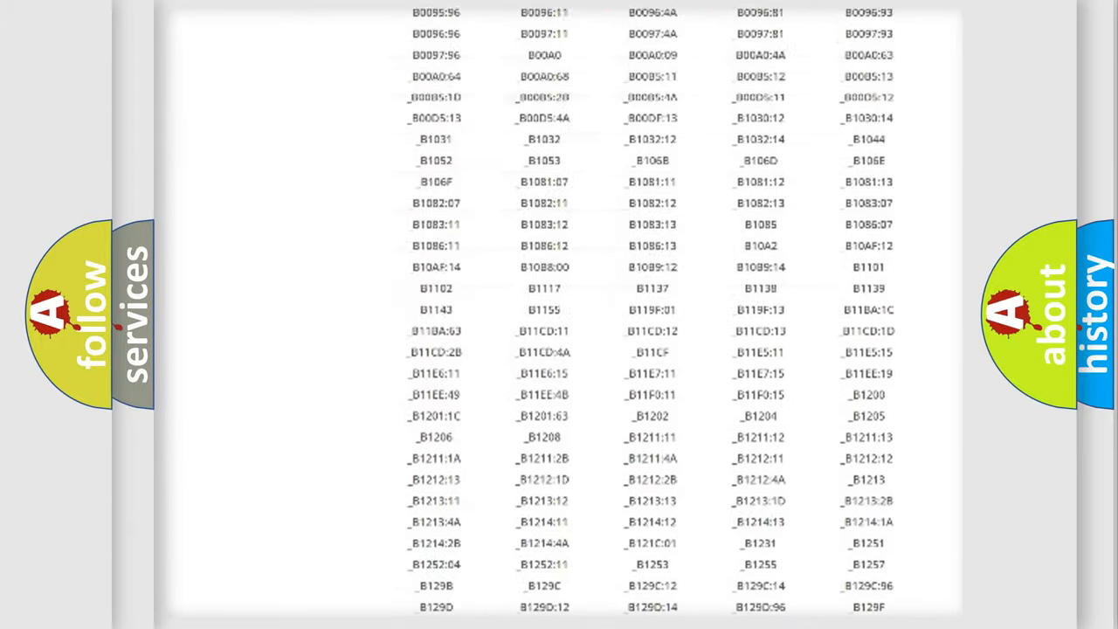
{"action": "scroll", "scroll_direction": "up", "scroll_amount": 3}
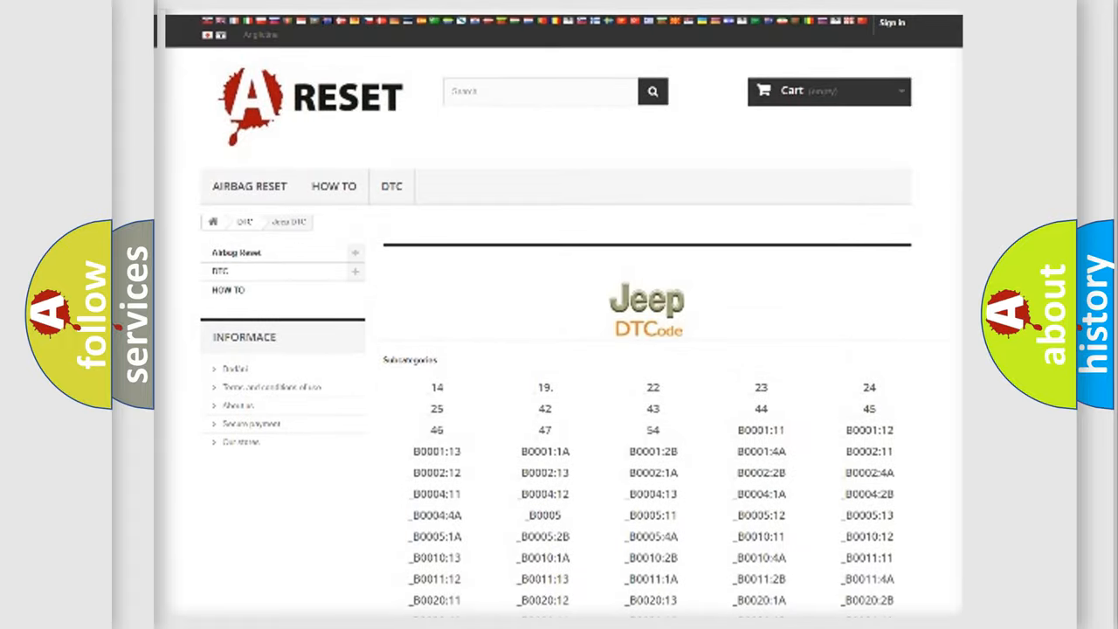